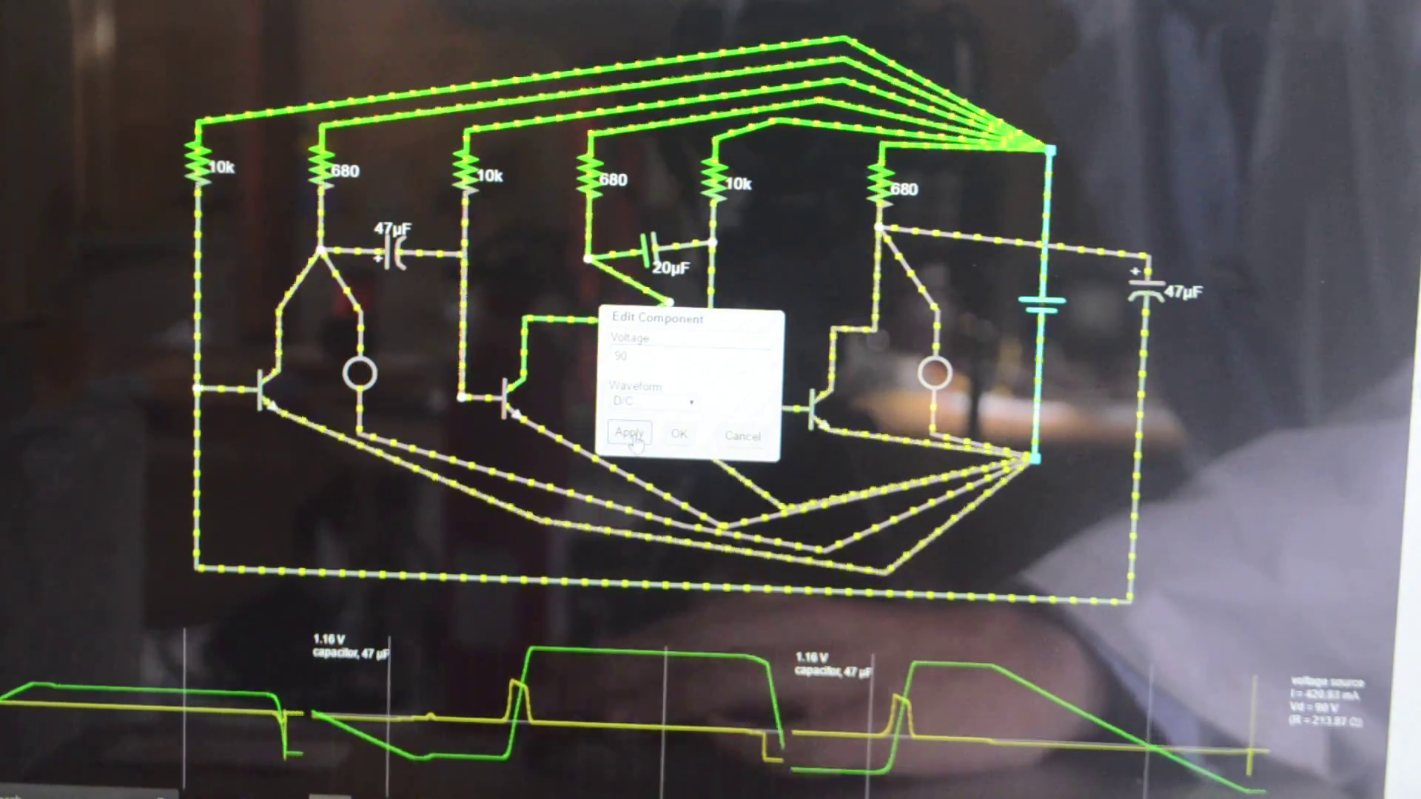
# Step: Commit the 90 V supply voltage in the Edit Component dialog
pyautogui.click(629, 434)
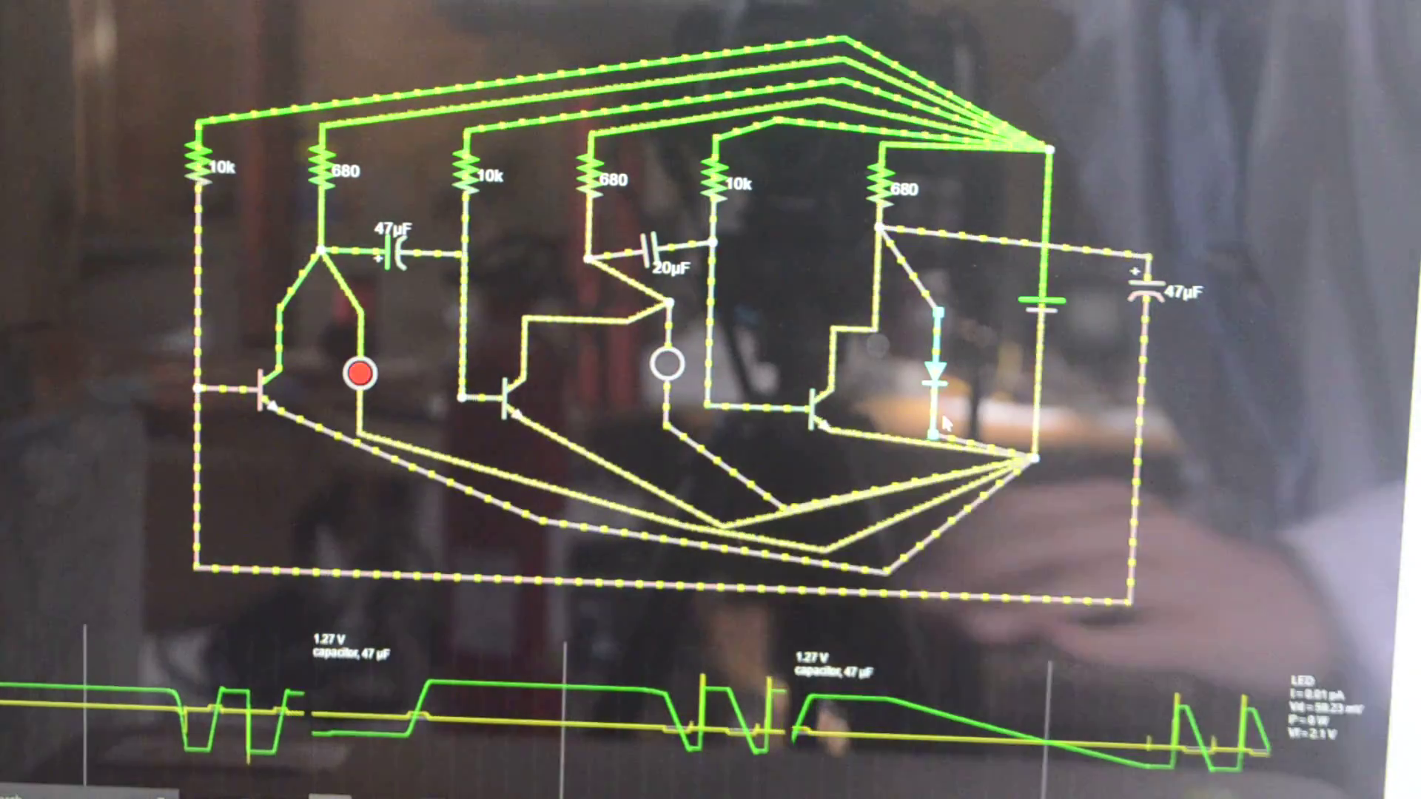